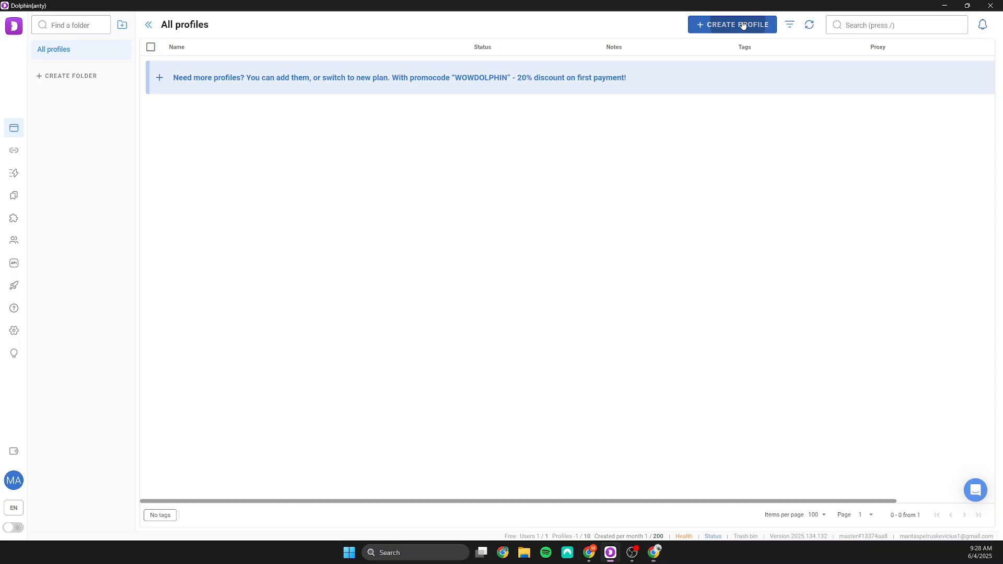
Start a new browser profile named 'Webshare Dolphin' and move down to its Proxy section
{"action": "left_click", "coordinate": [731, 24]}
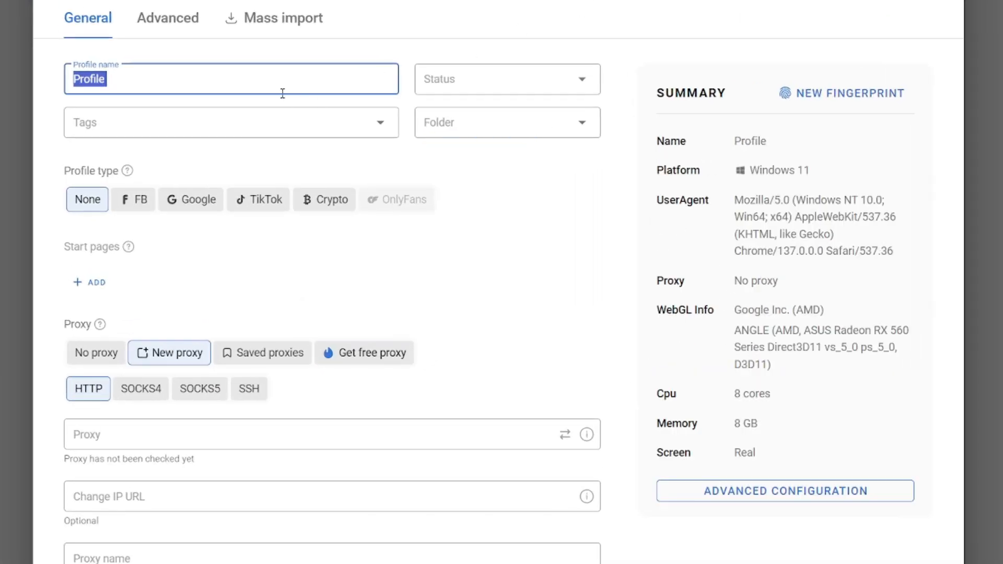
{"action": "type", "text": "Websha"}
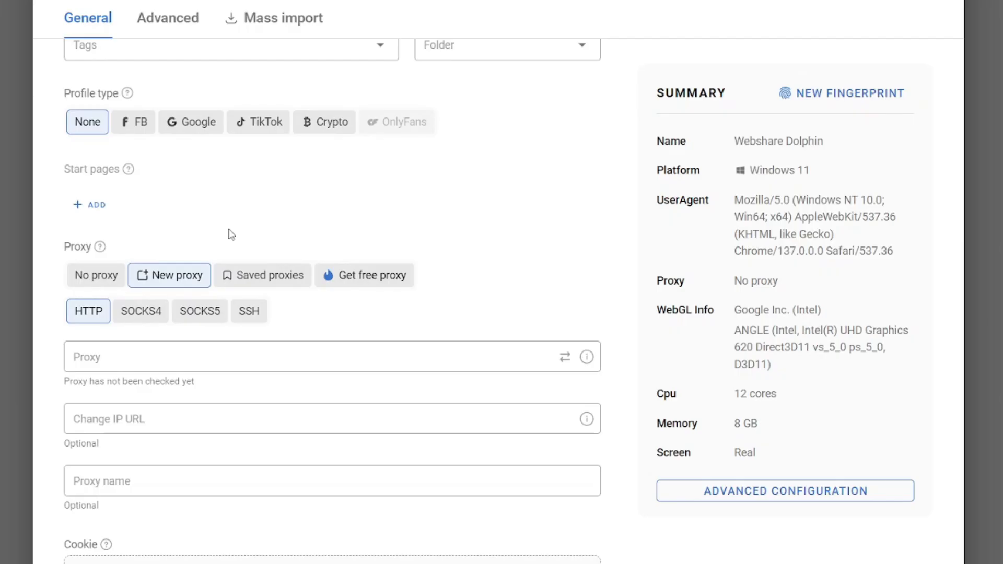
{"action": "scroll", "scroll_direction": "down", "scroll_amount": 3}
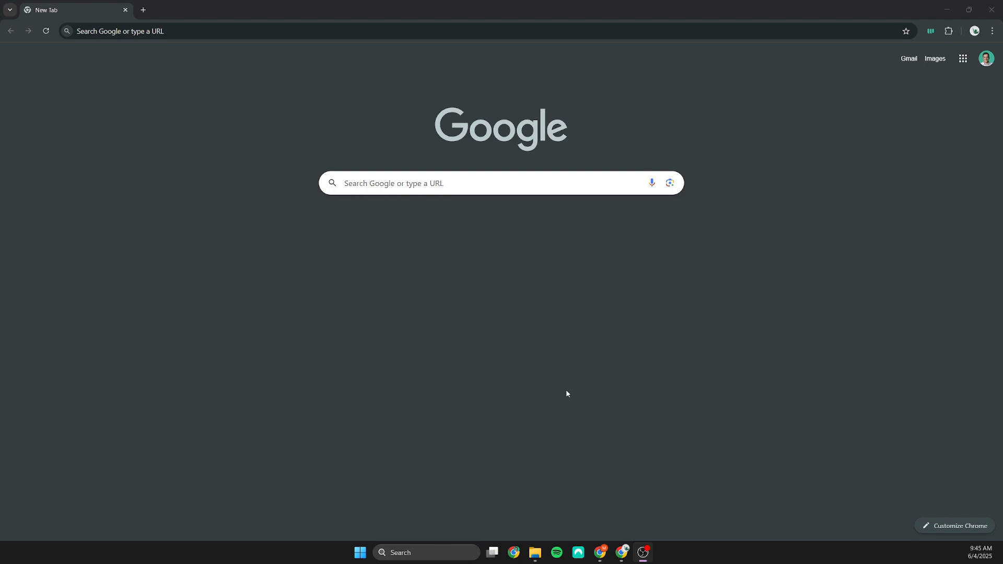
{"action": "type", "text": "webshare.io"}
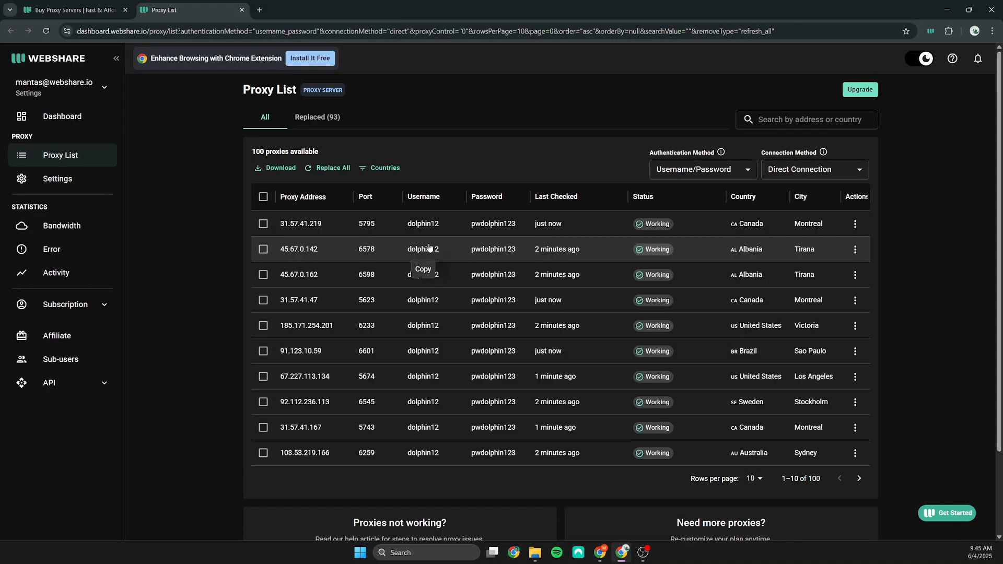
{"action": "left_click", "coordinate": [56, 179]}
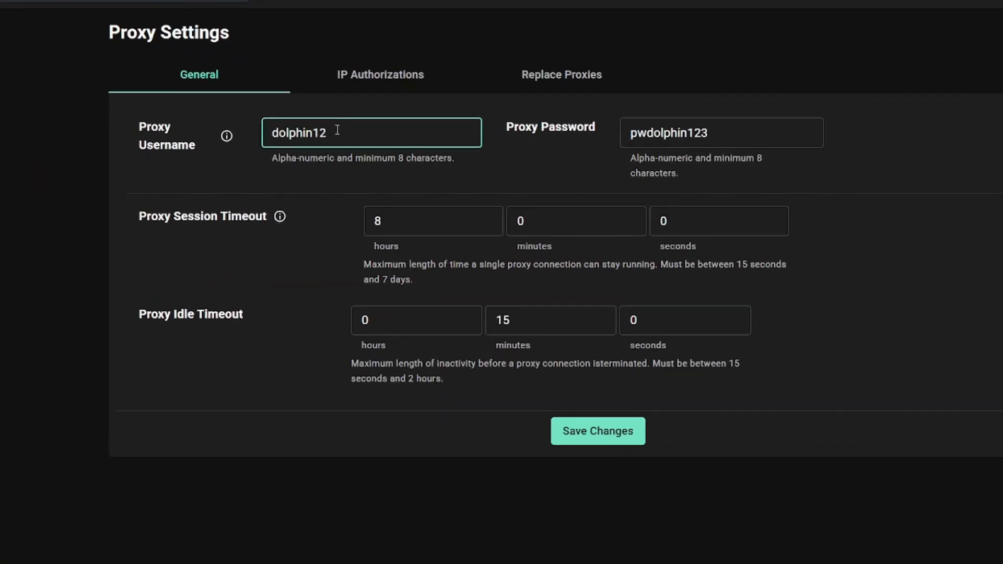
{"action": "left_click", "coordinate": [721, 133]}
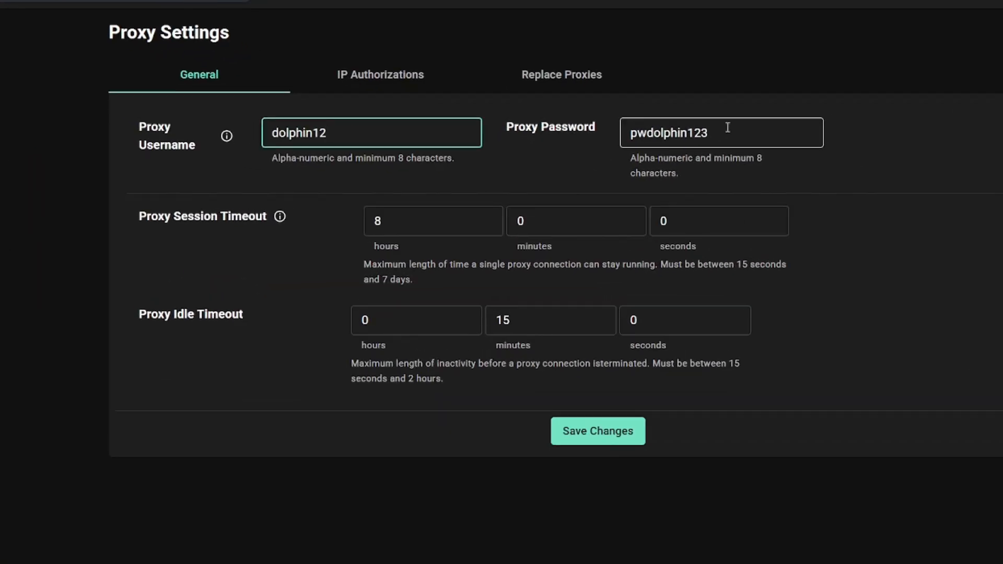
{"action": "left_click", "coordinate": [597, 430]}
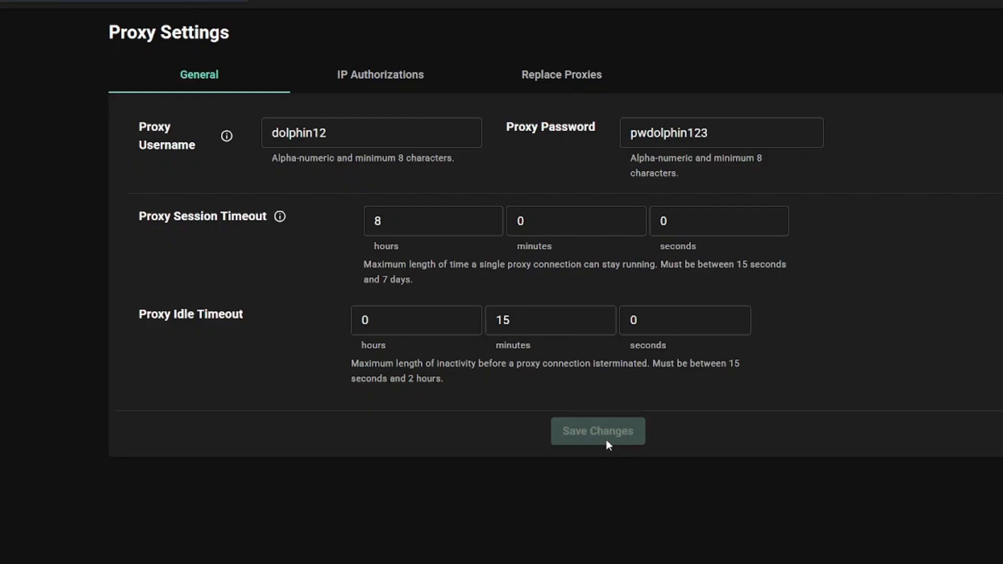
{"action": "left_click", "coordinate": [597, 431]}
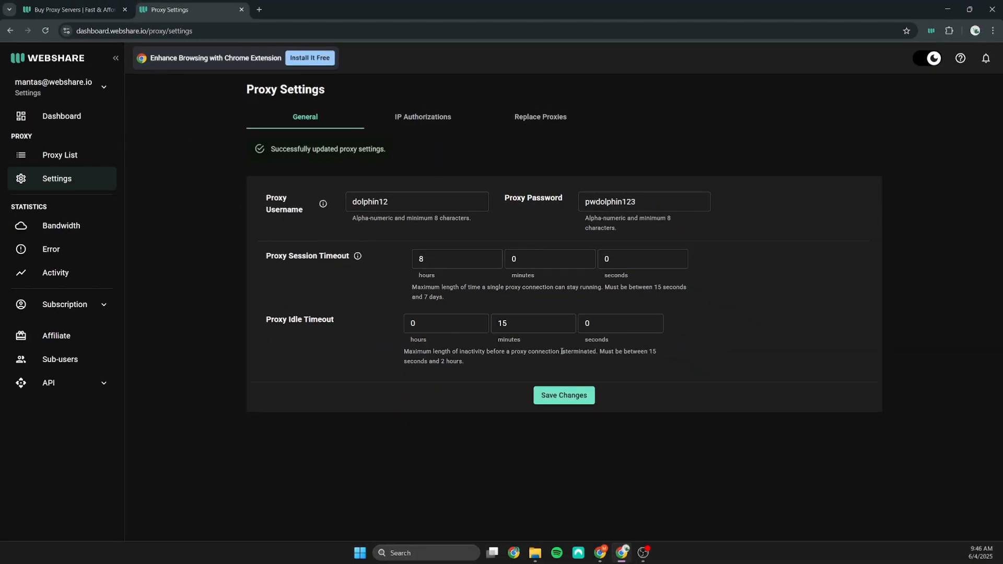
{"action": "left_click", "coordinate": [60, 154]}
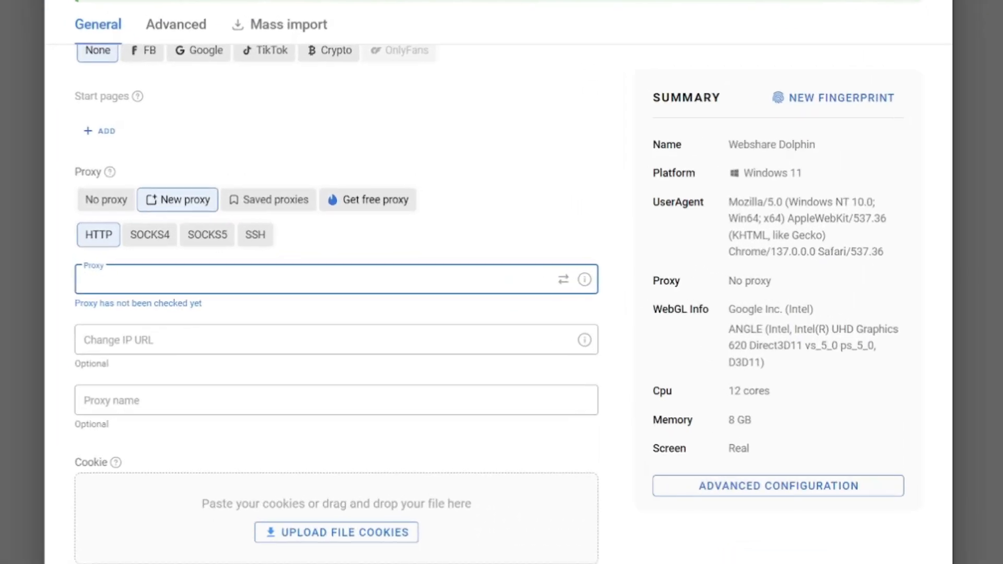
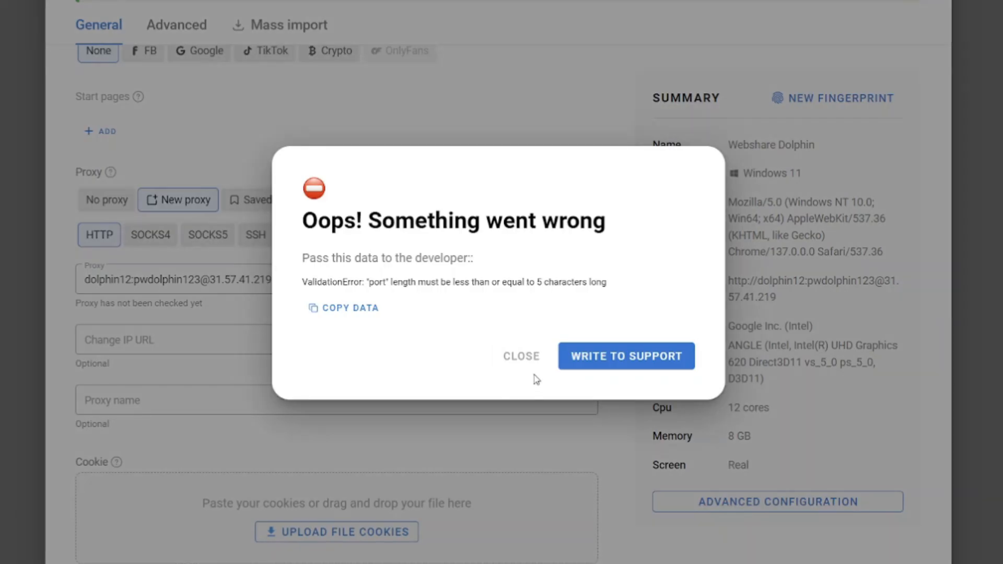
{"action": "left_click", "coordinate": [520, 355]}
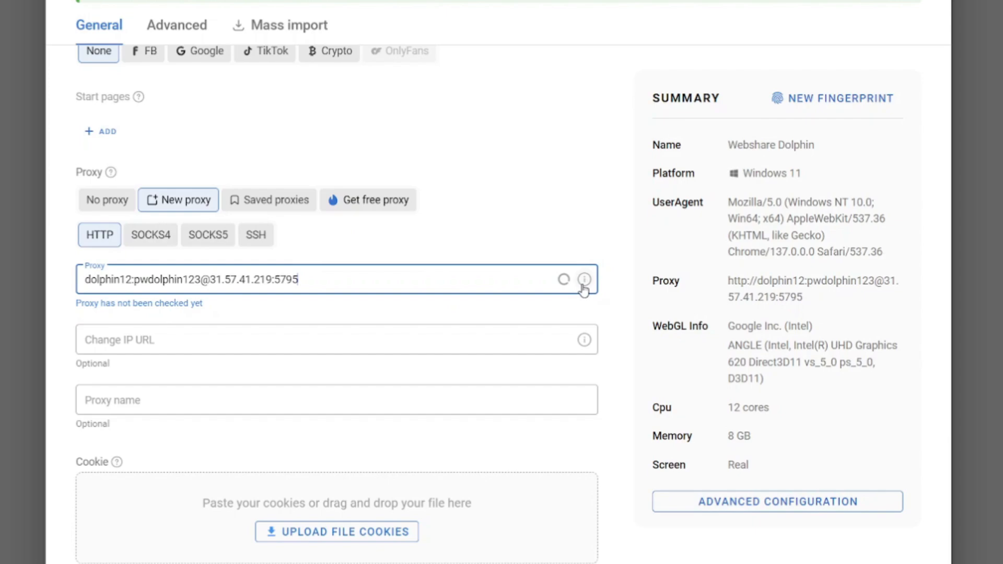
Verify the proxy with port 5795 and create the Webshare Dolphin profile
{"action": "left_click", "coordinate": [583, 279]}
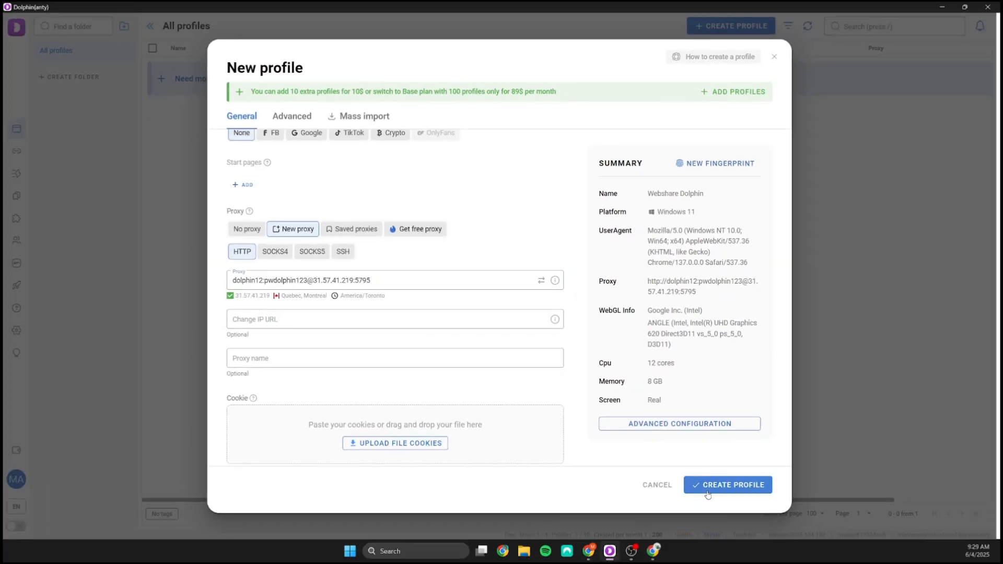
{"action": "left_click", "coordinate": [728, 484]}
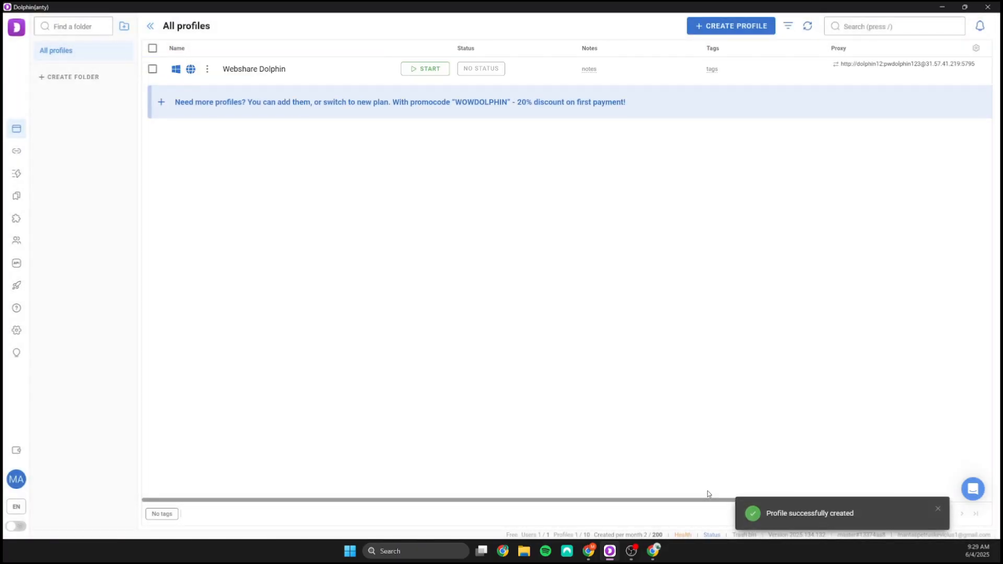